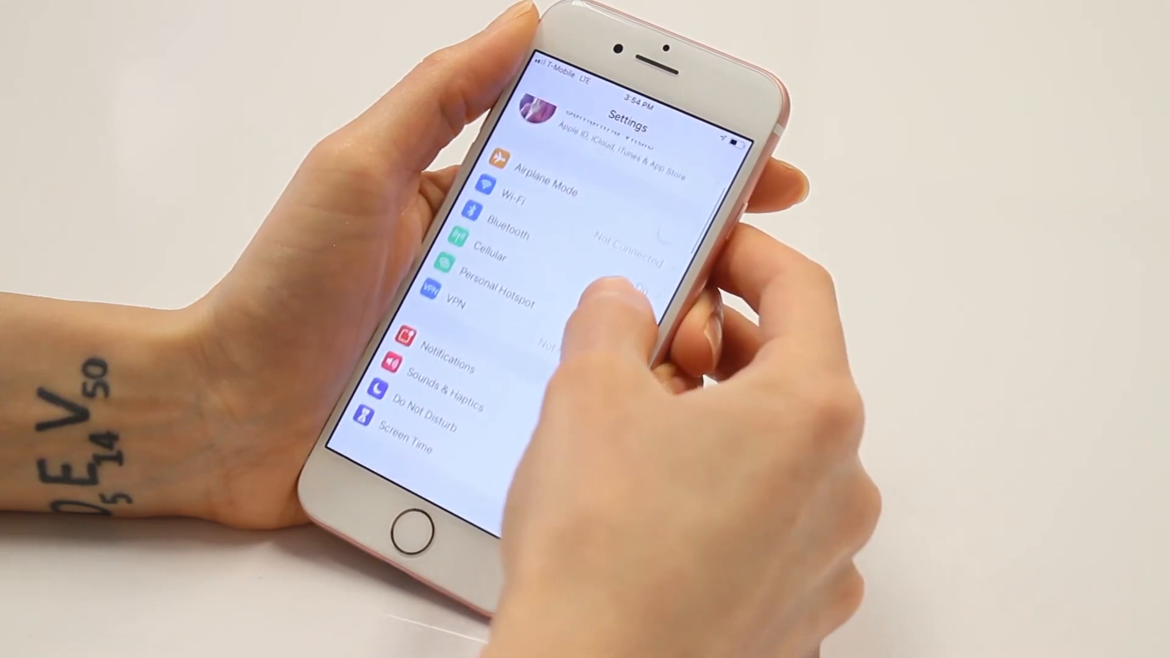
Scroll the iPhone Settings list up to reach Personal Hotspot.
{"action": "scroll", "scroll_direction": "up", "scroll_amount": 3}
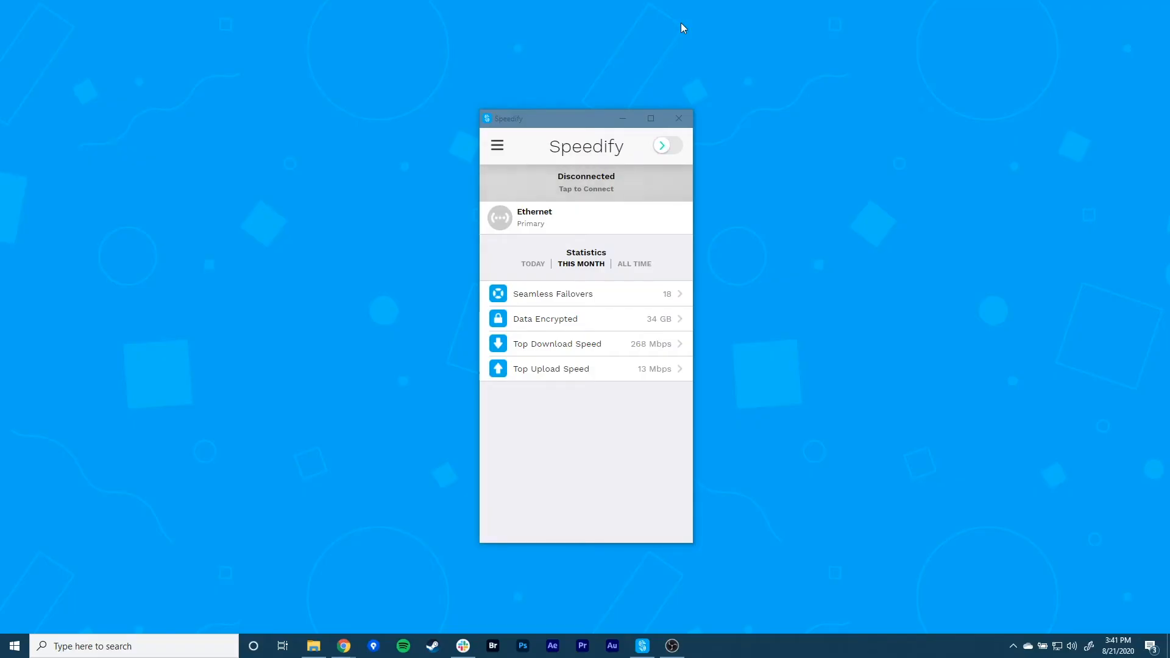
{"action": "mouse_move", "coordinate": [941, 538]}
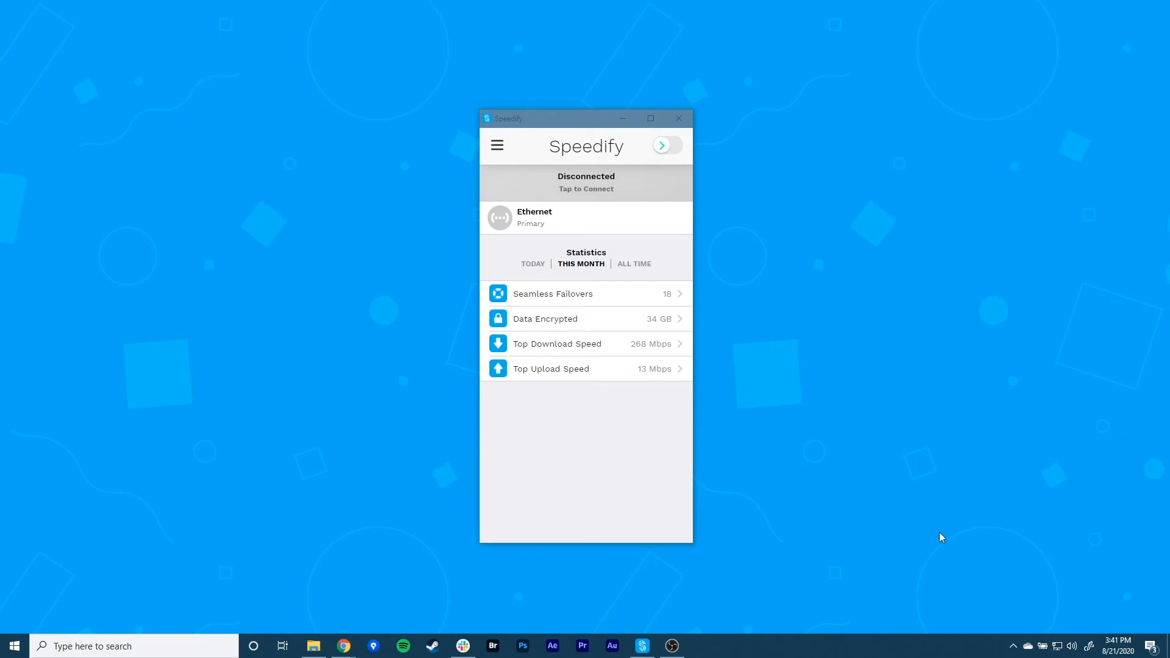
{"action": "mouse_move", "coordinate": [946, 541]}
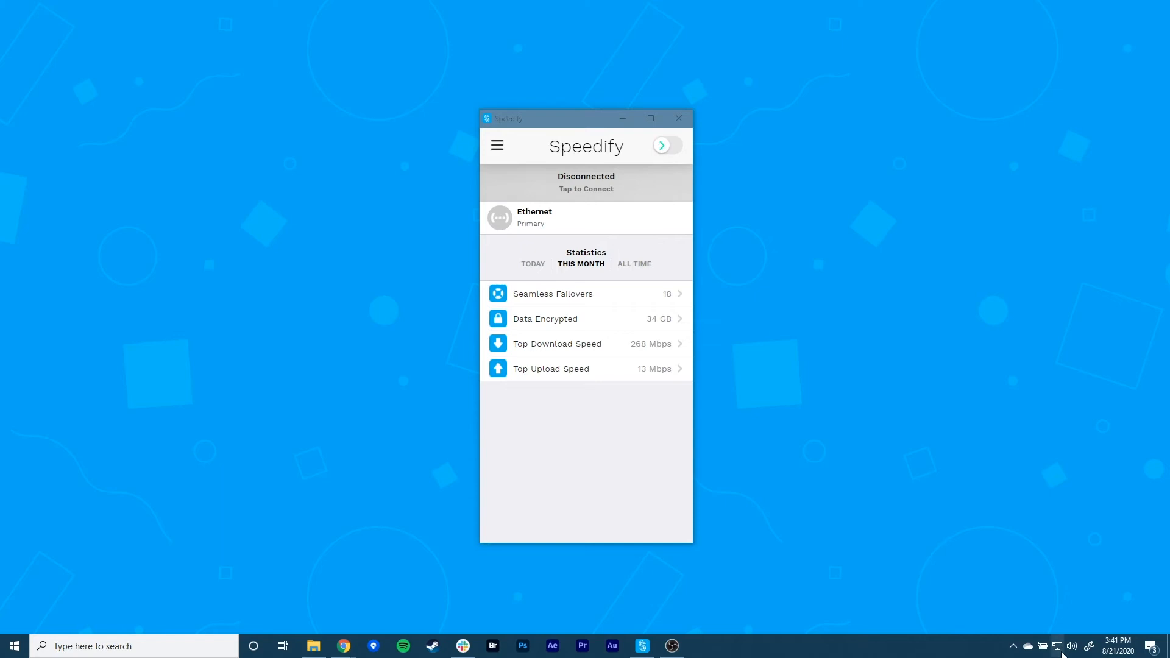
{"action": "left_click", "coordinate": [1070, 645]}
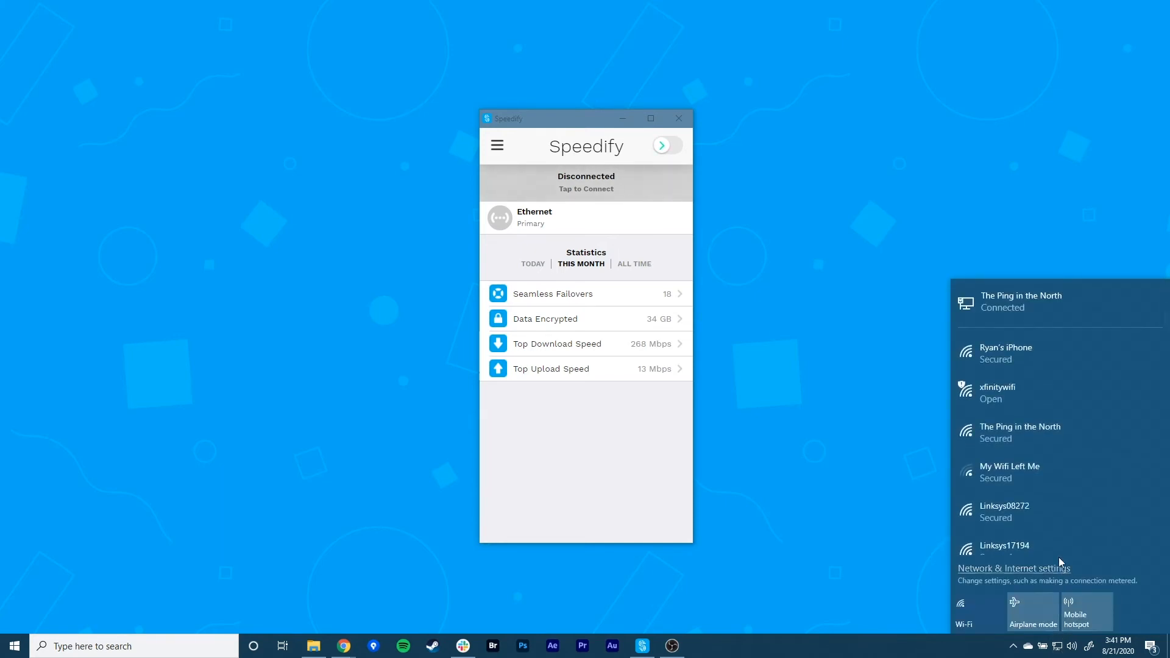
{"action": "left_click", "coordinate": [1005, 352]}
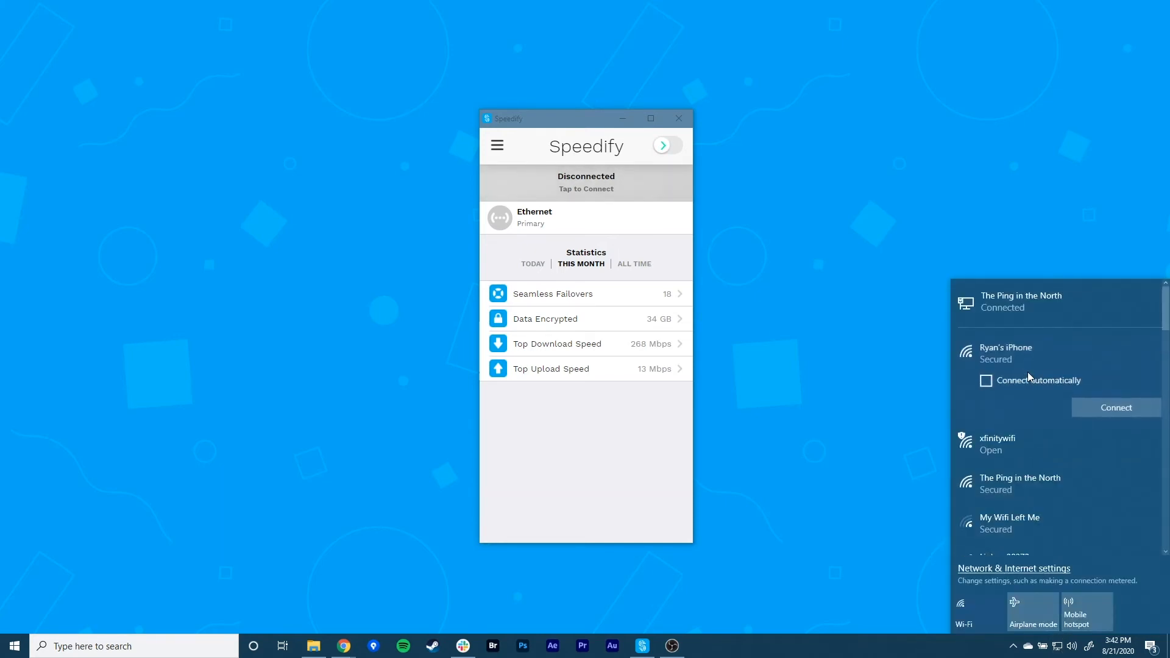
{"action": "left_click", "coordinate": [1115, 407]}
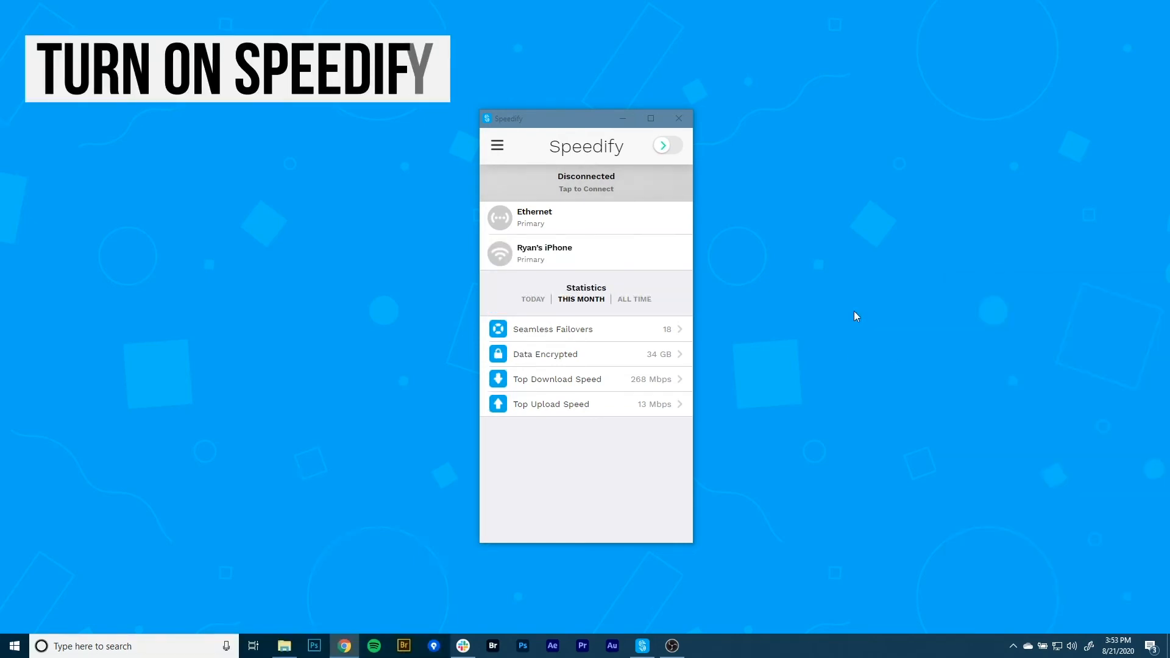
{"action": "left_click", "coordinate": [665, 145]}
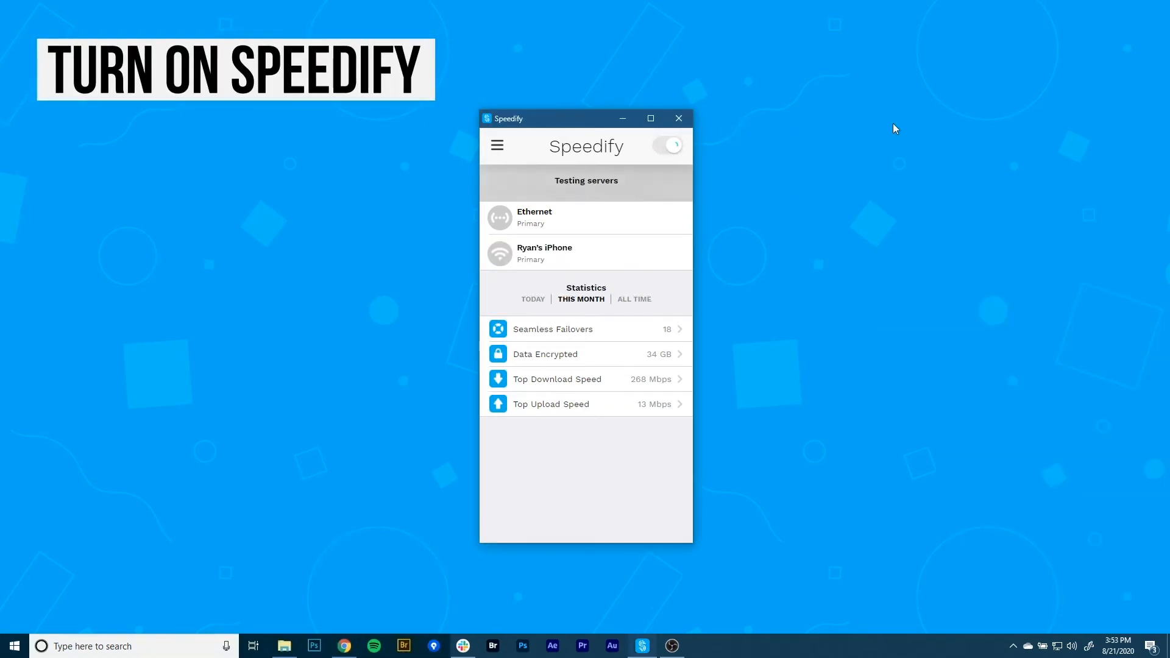
{"action": "left_click", "coordinate": [666, 145]}
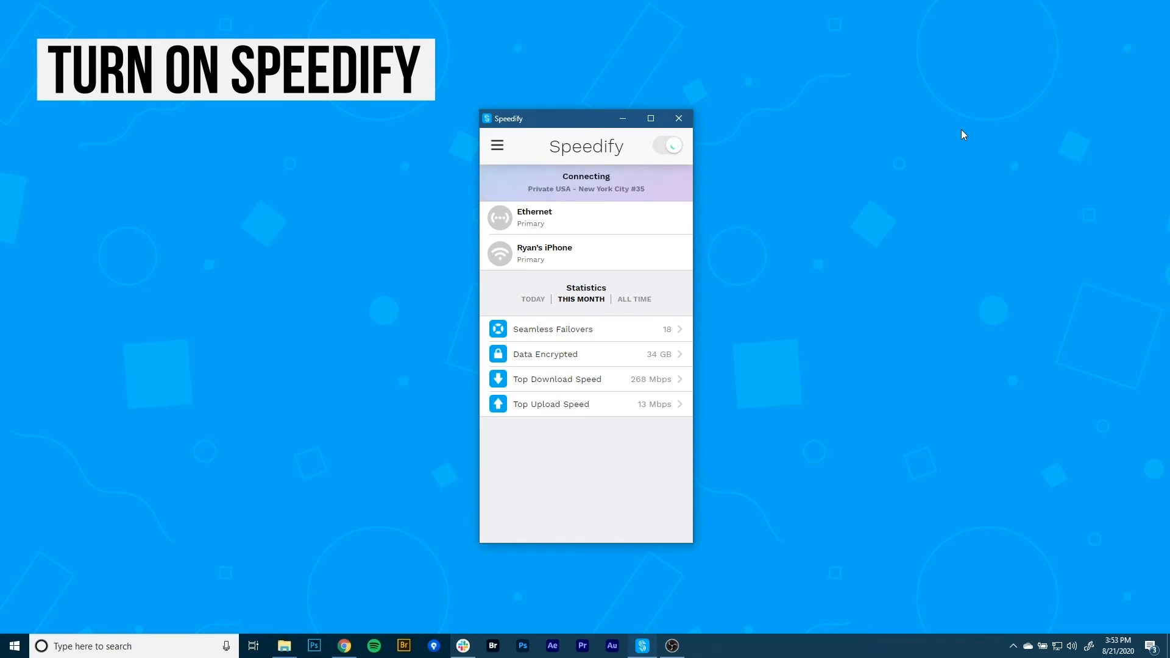
{"action": "left_click", "coordinate": [666, 145]}
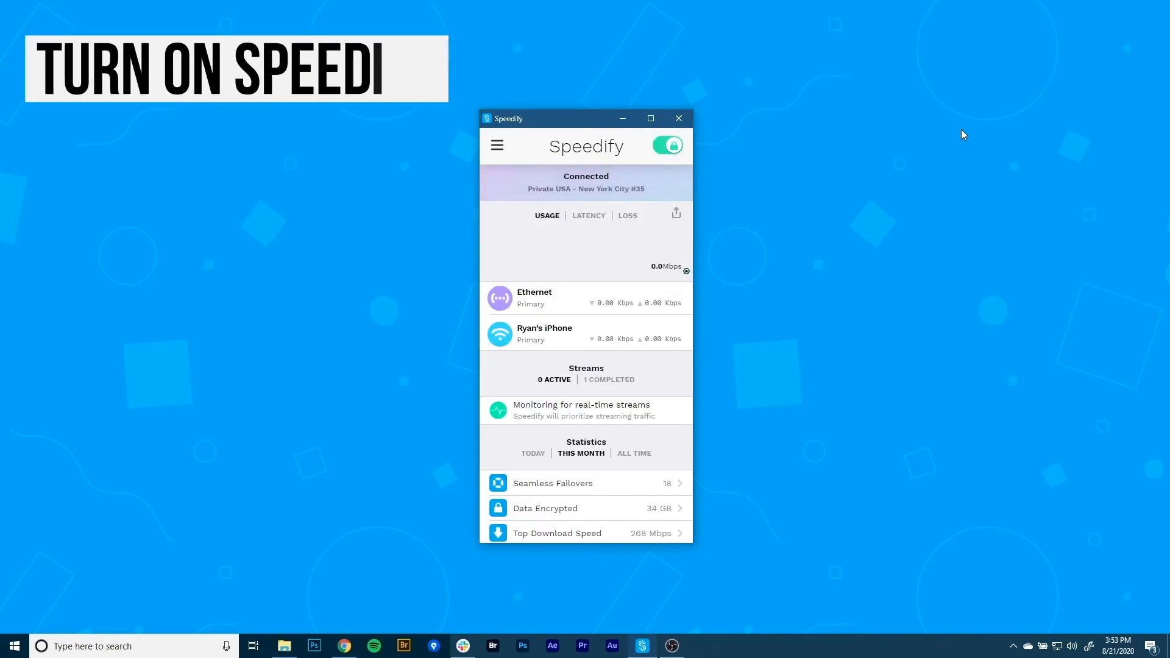